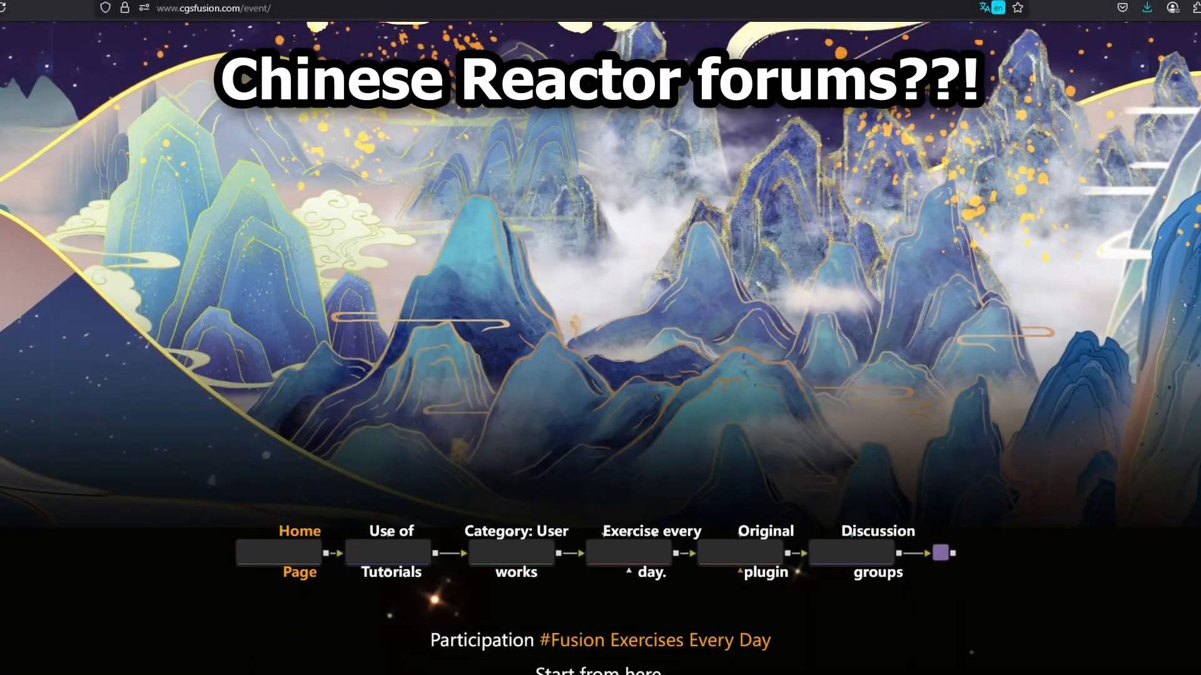
Scroll down the cgsfusion.com event page to browse its forum sections.
scroll(down, 3)
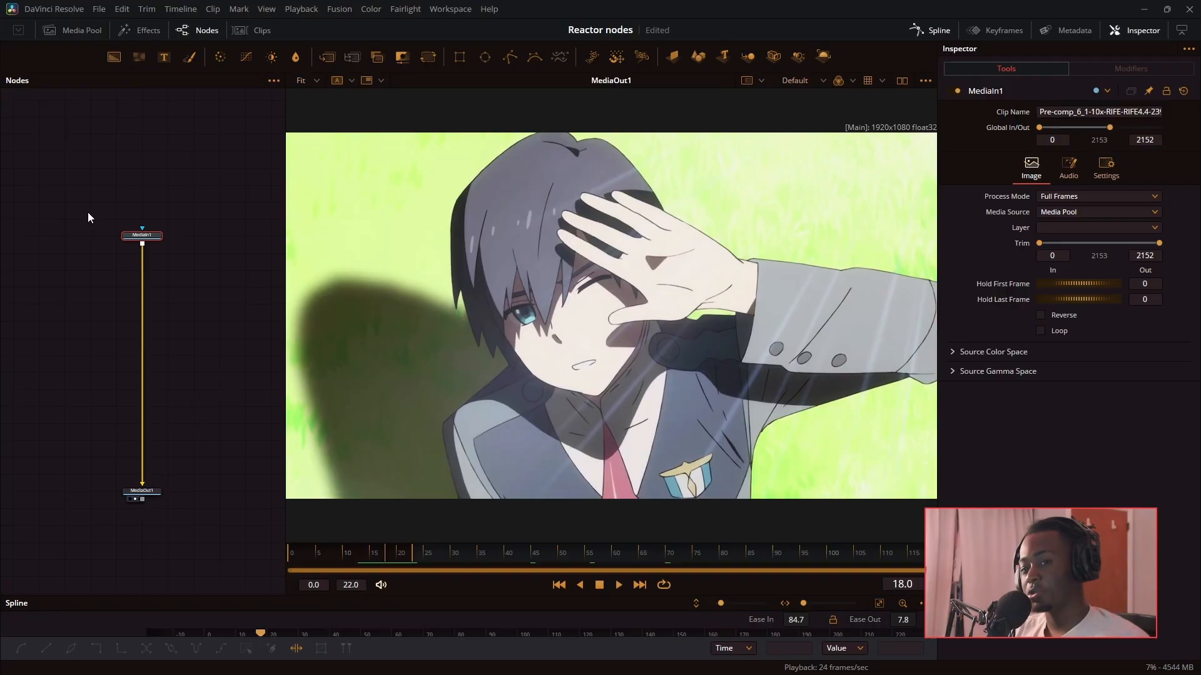
Insert CL_CardDance between MediaIn1 and MediaOut1 and show its Source slice-count options.
click(141, 234)
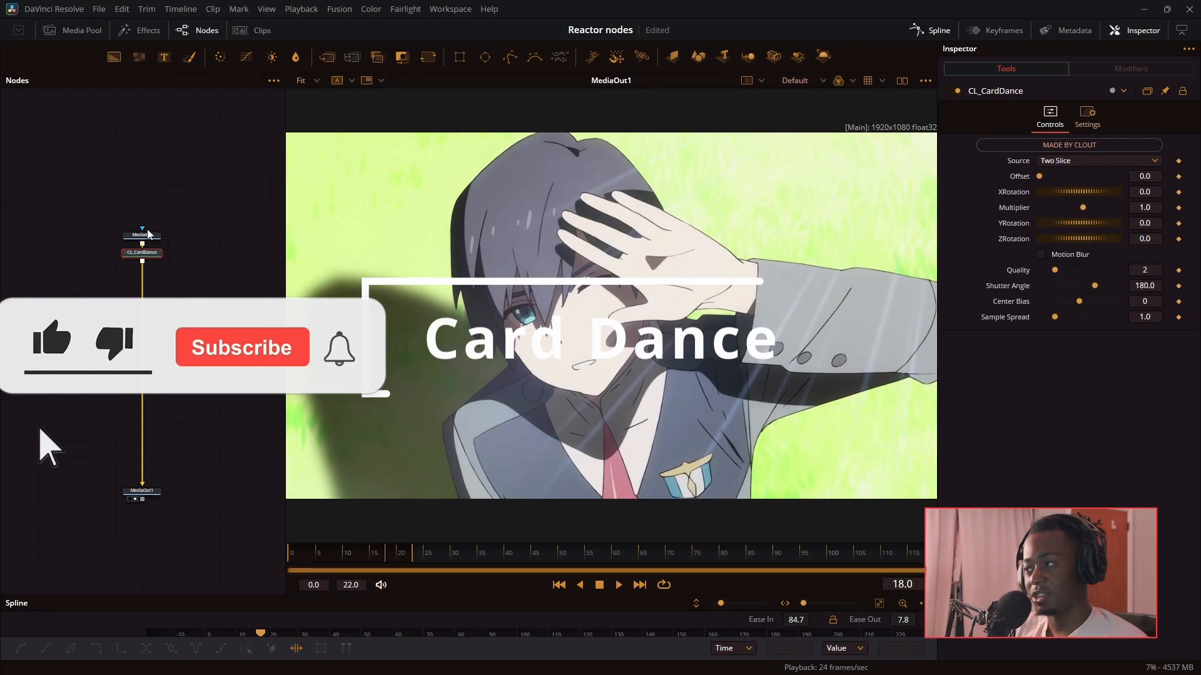
click(1098, 160)
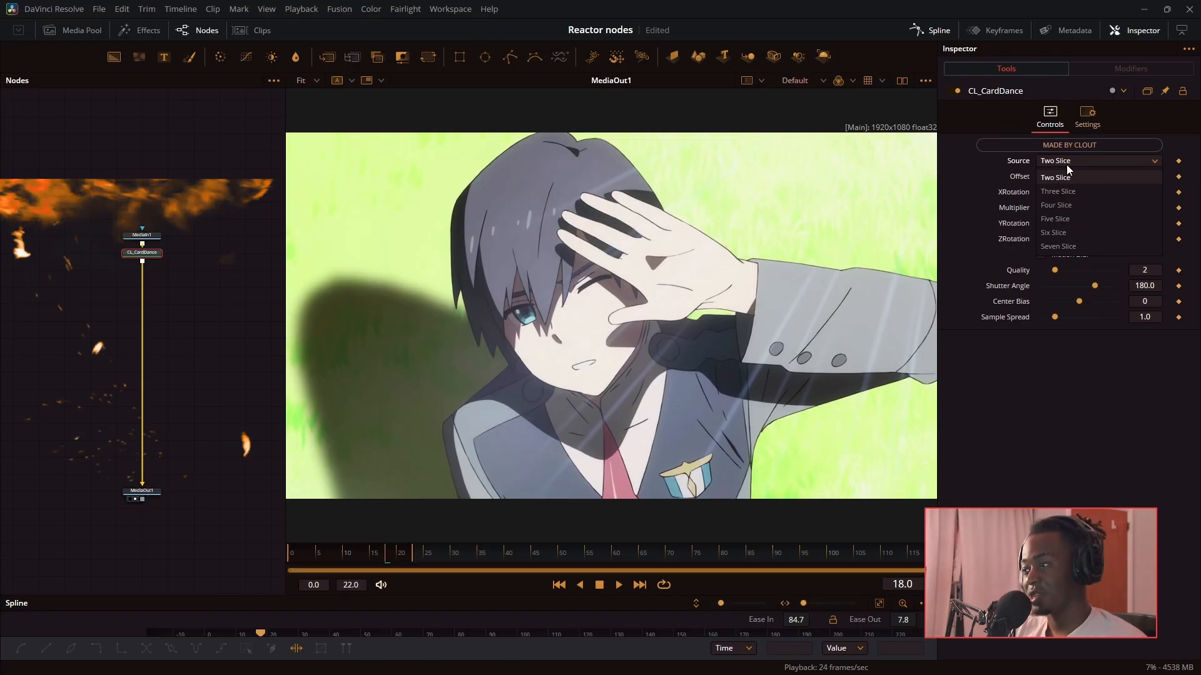
Set the Card Dance Source to Seven Slice.
click(1058, 246)
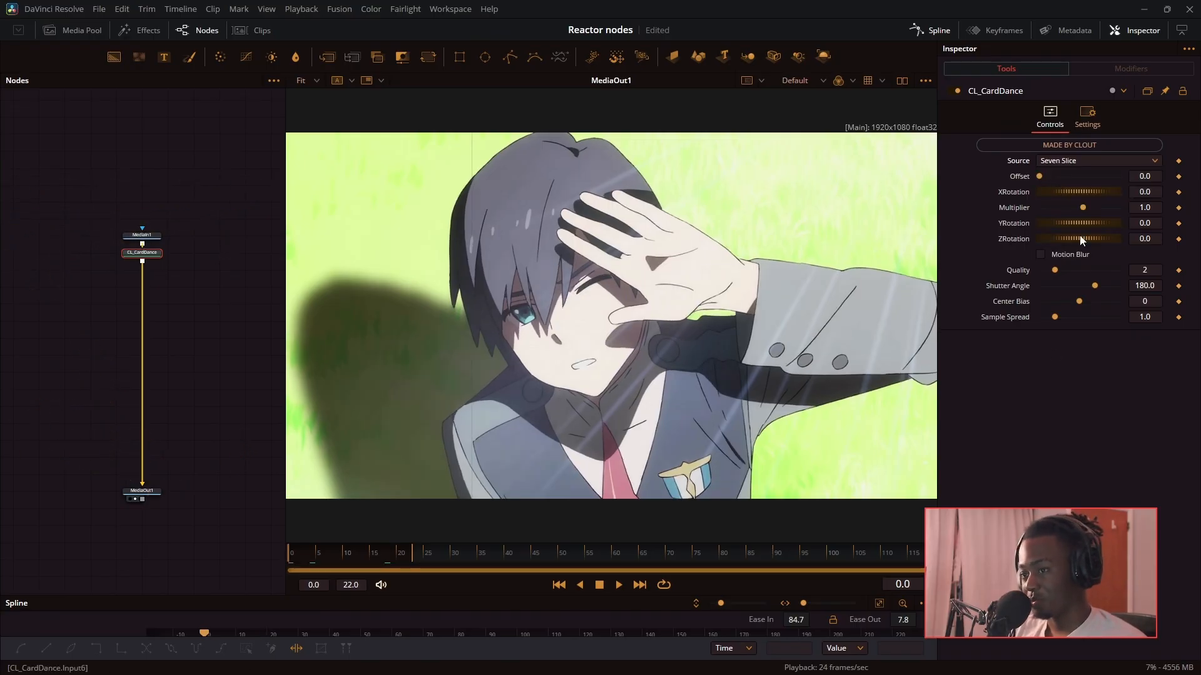
click(1098, 161)
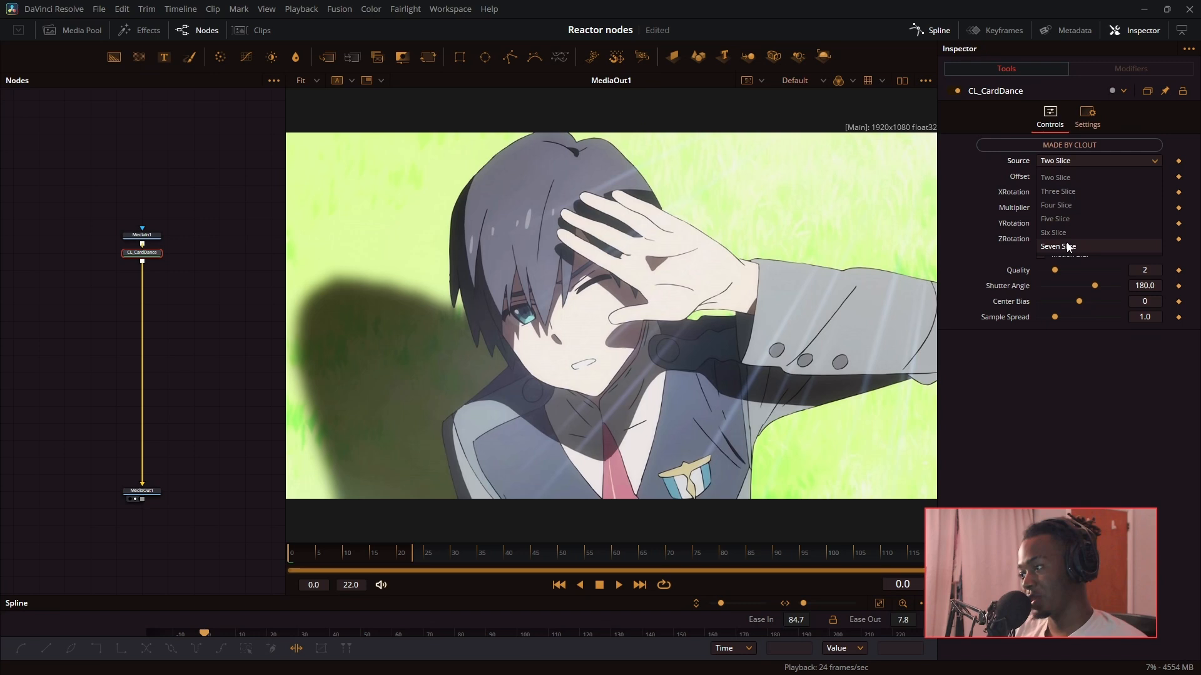
click(1058, 246)
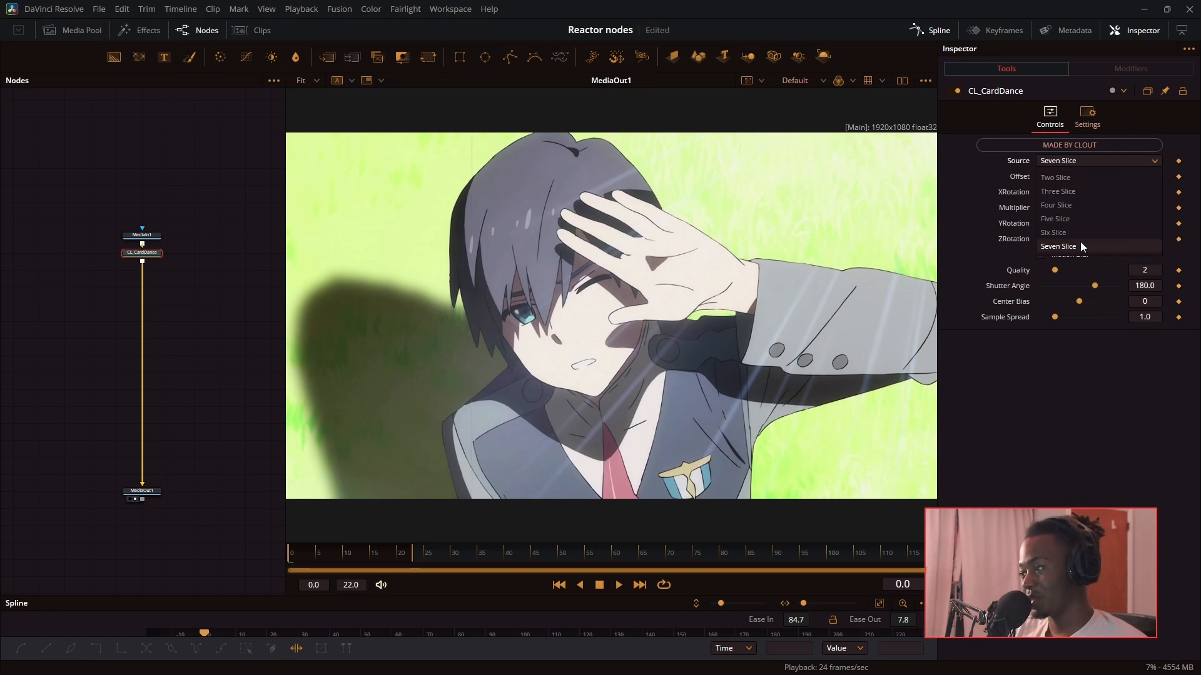
click(1058, 246)
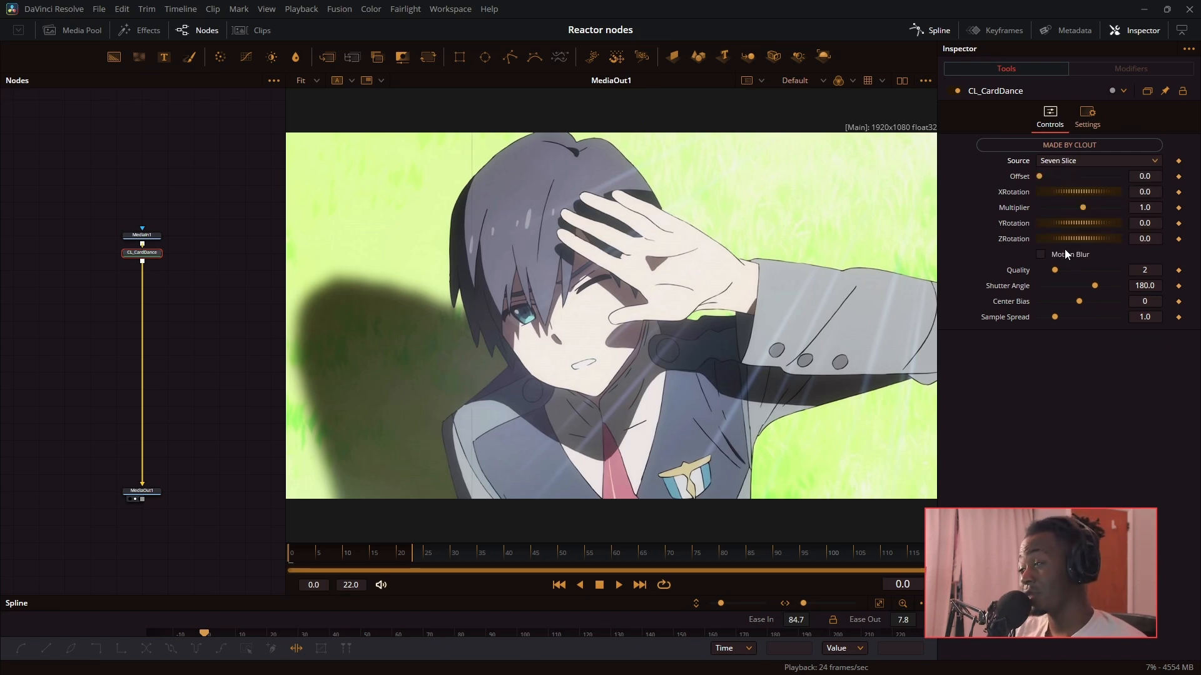
click(1098, 161)
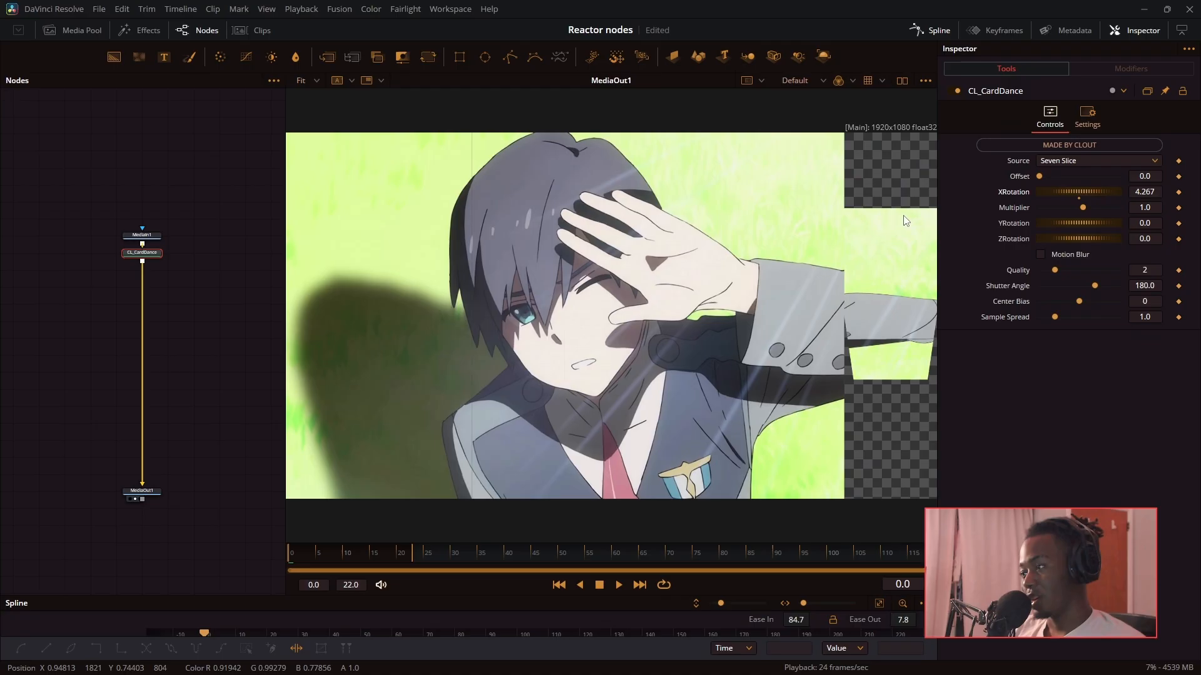
mouse_move(908, 441)
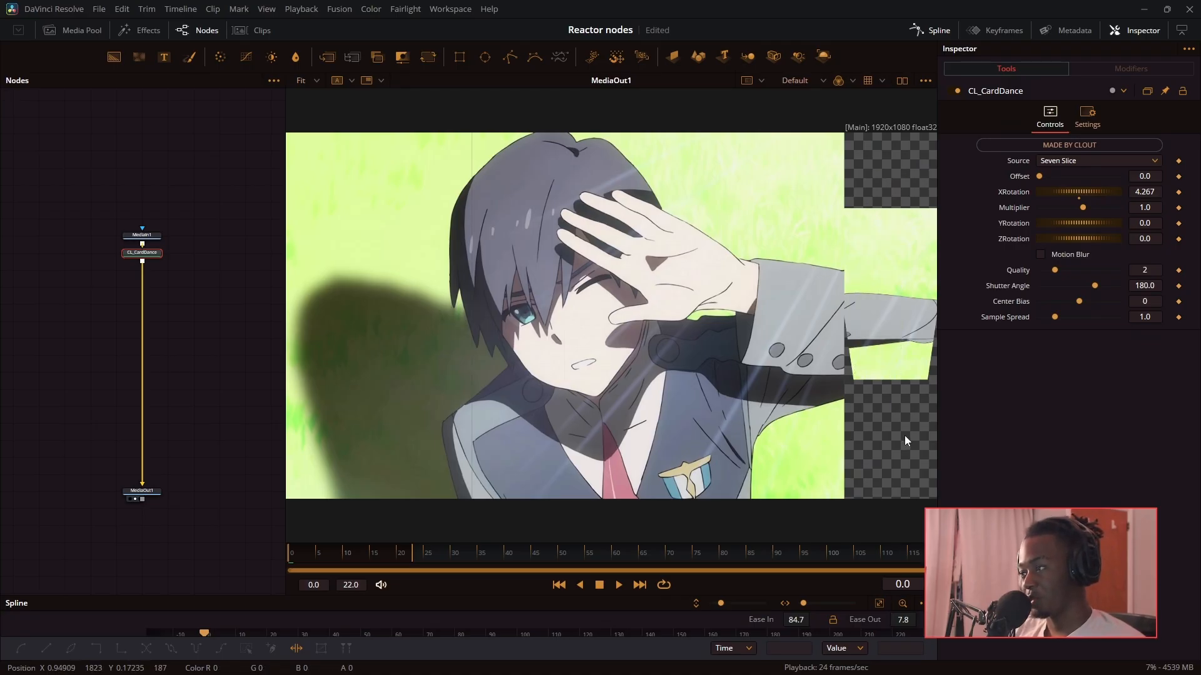
Raise the Card Dance Offset to test the card spread, then bring it back down.
drag(1040, 176, 1048, 176)
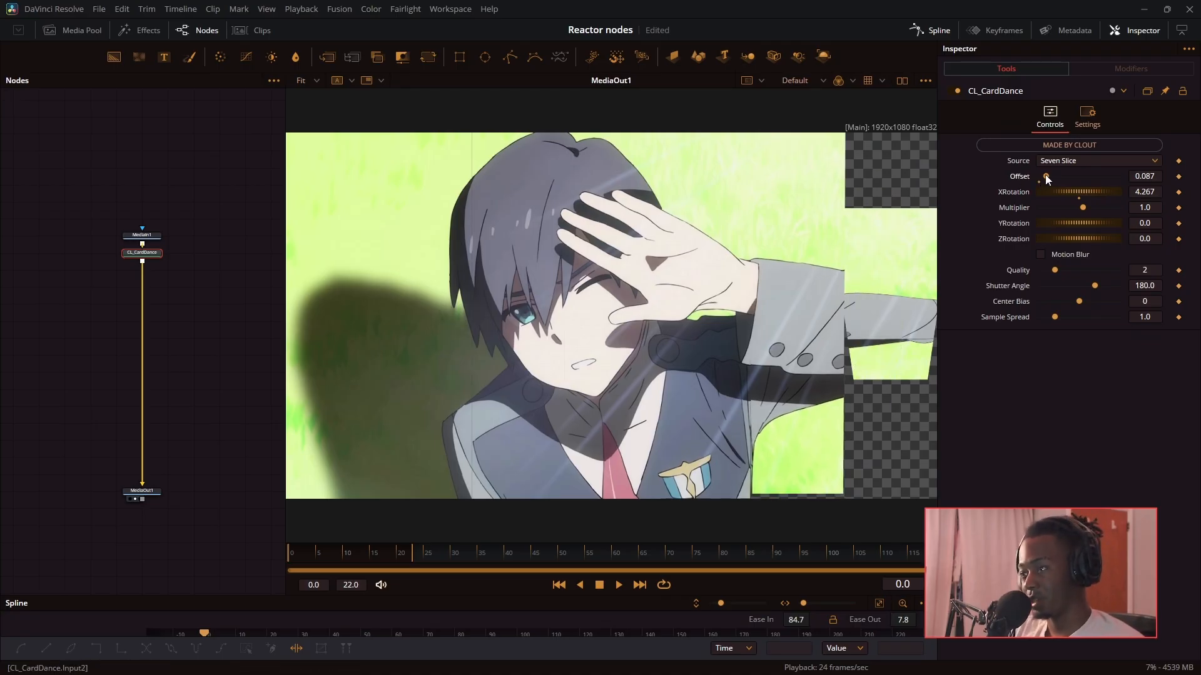
drag(1041, 176, 1087, 176)
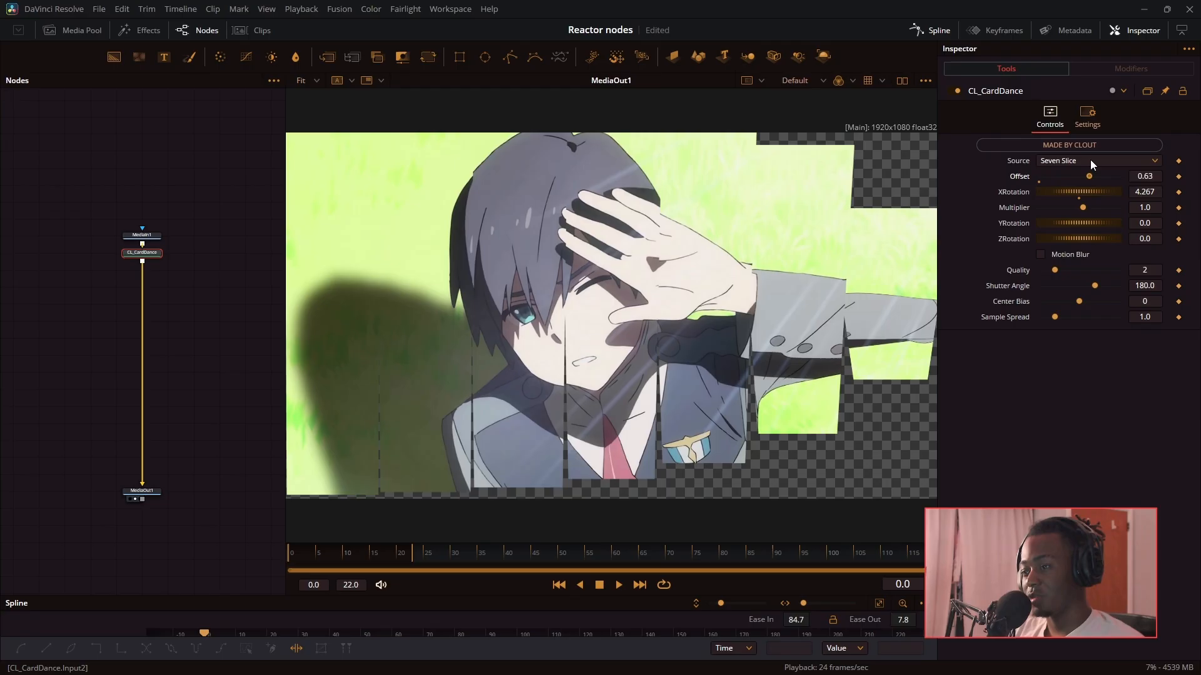
drag(1087, 177, 1040, 176)
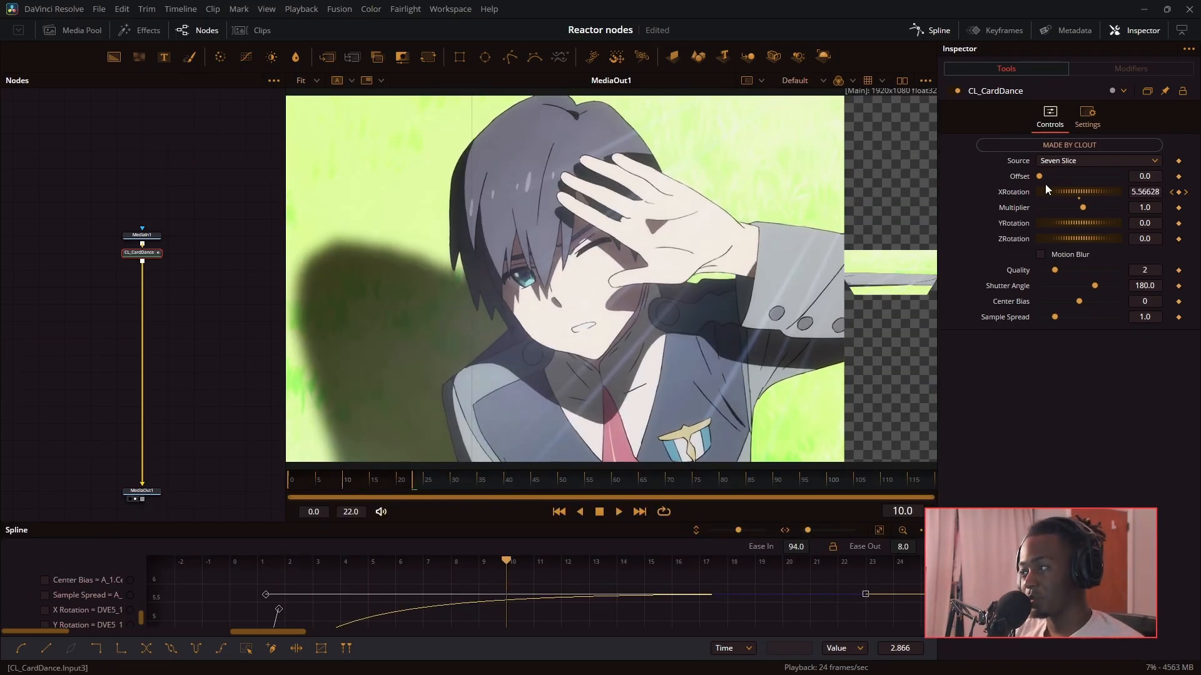
Raise the Card Dance Offset toward 0.441 to spread the slices.
drag(1039, 177, 1085, 176)
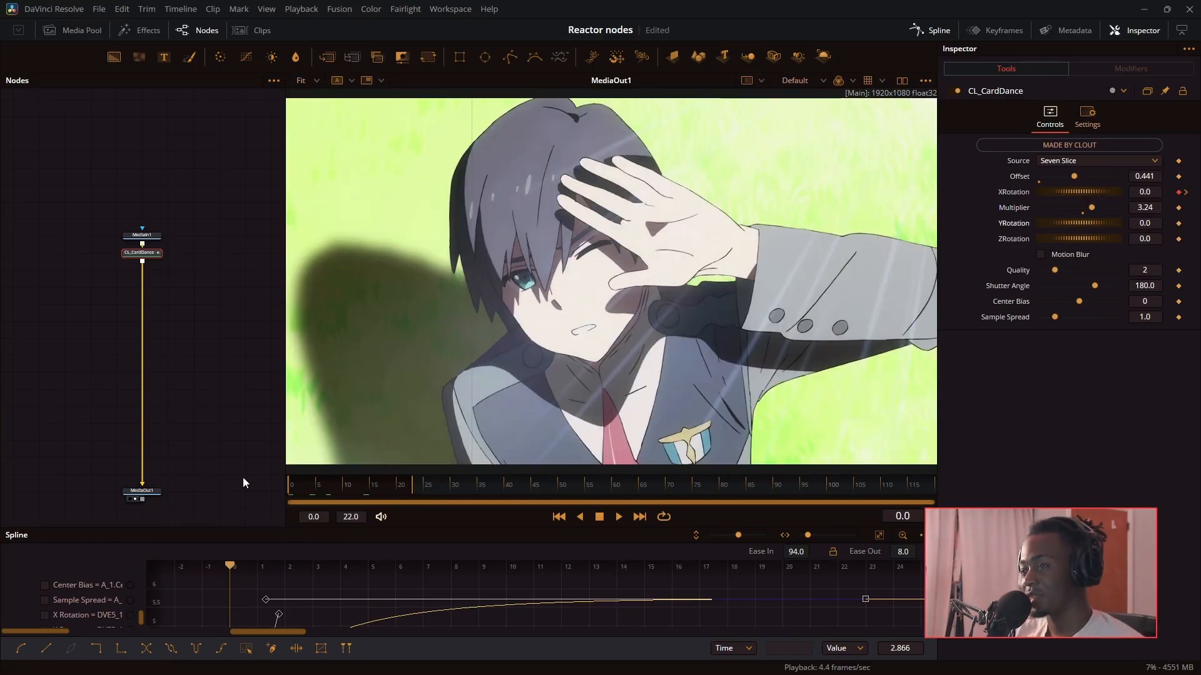
Change a Card Dance control in the Inspector.
click(1041, 255)
text(motion)
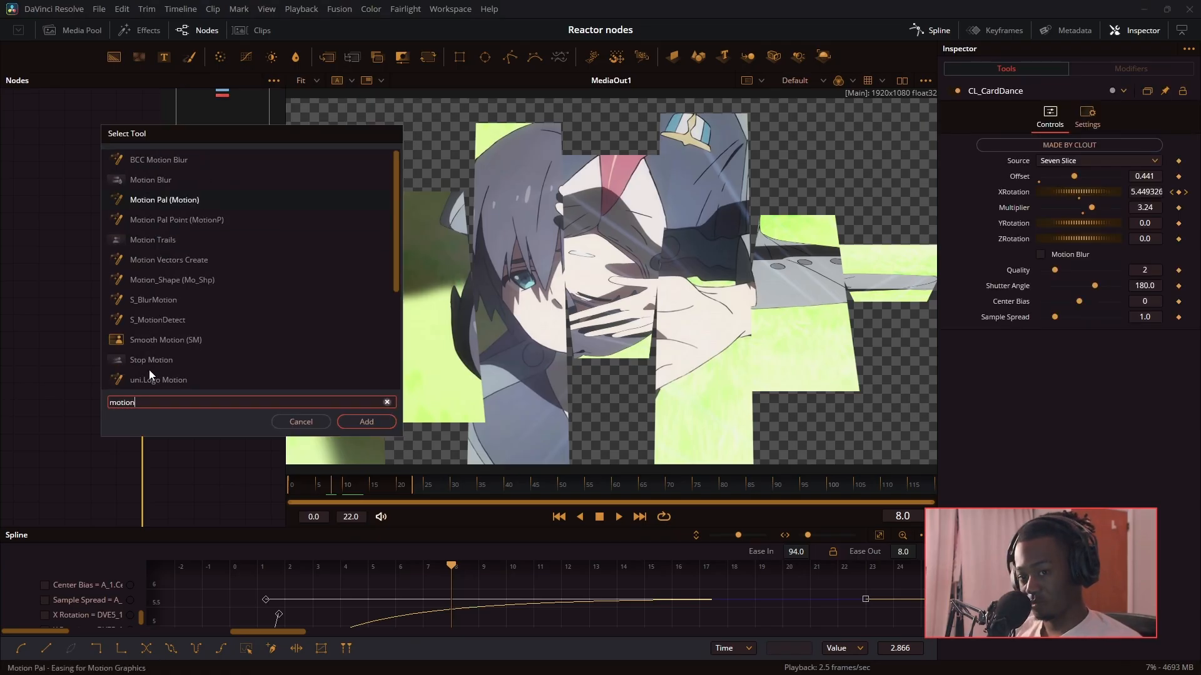
Add a Motion Blur node after CL_CardDance and show its Mo. Est. Type options.
click(150, 179)
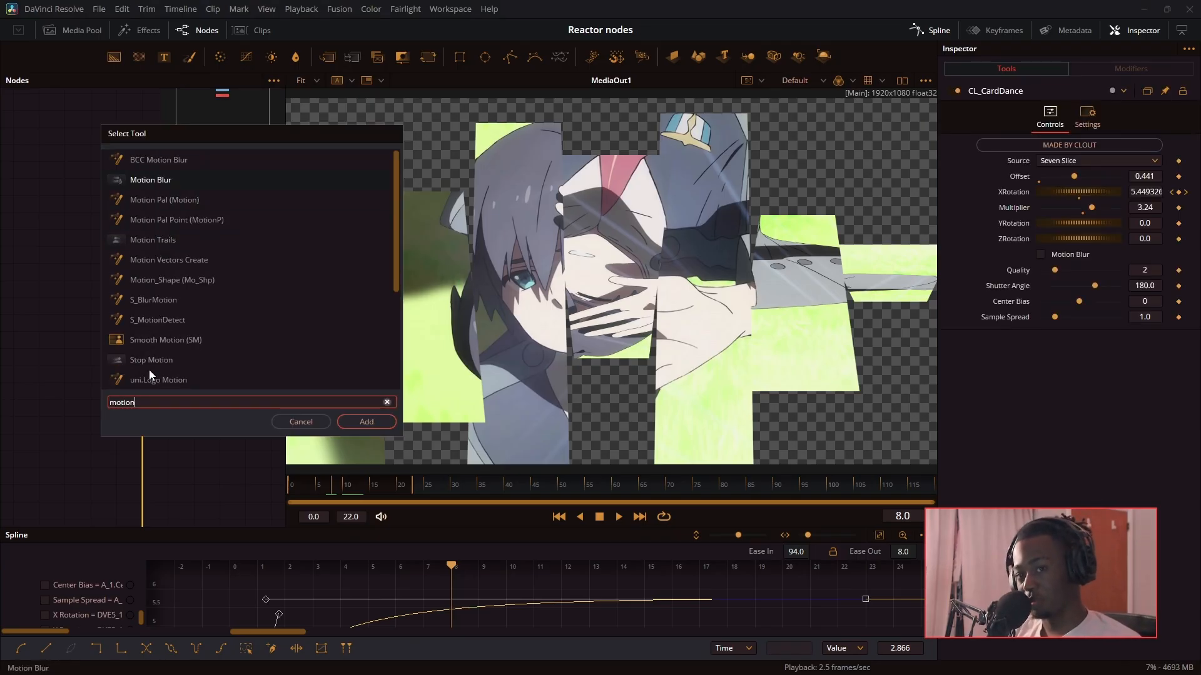
click(366, 421)
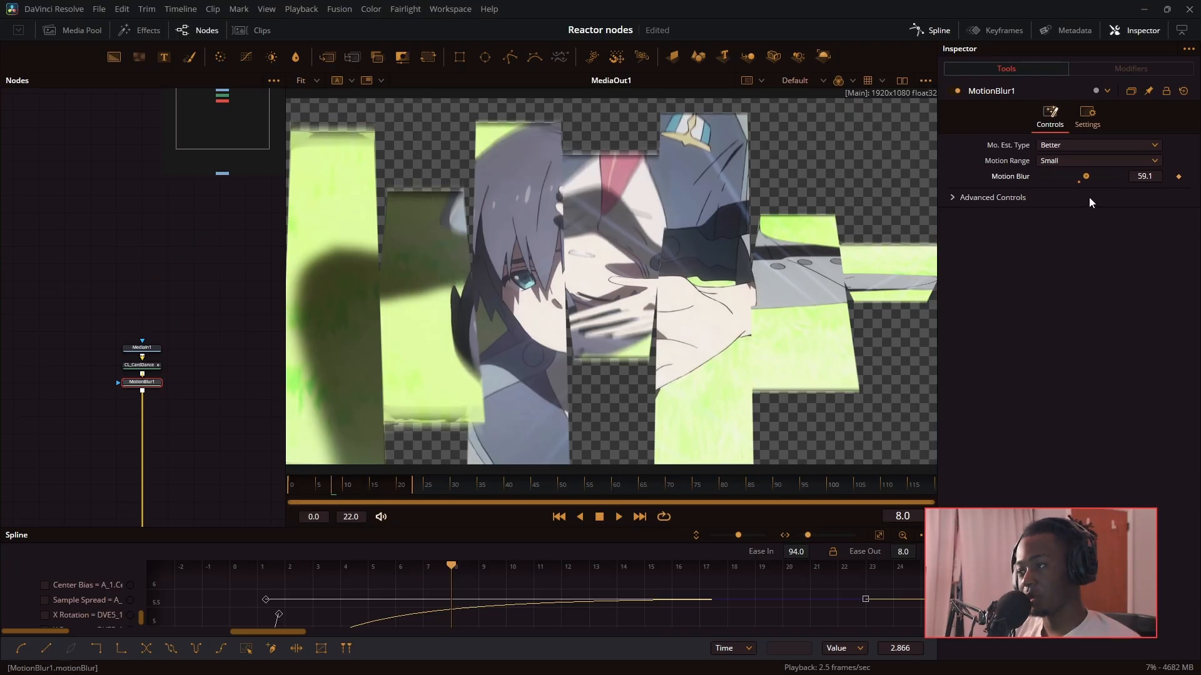
click(1097, 144)
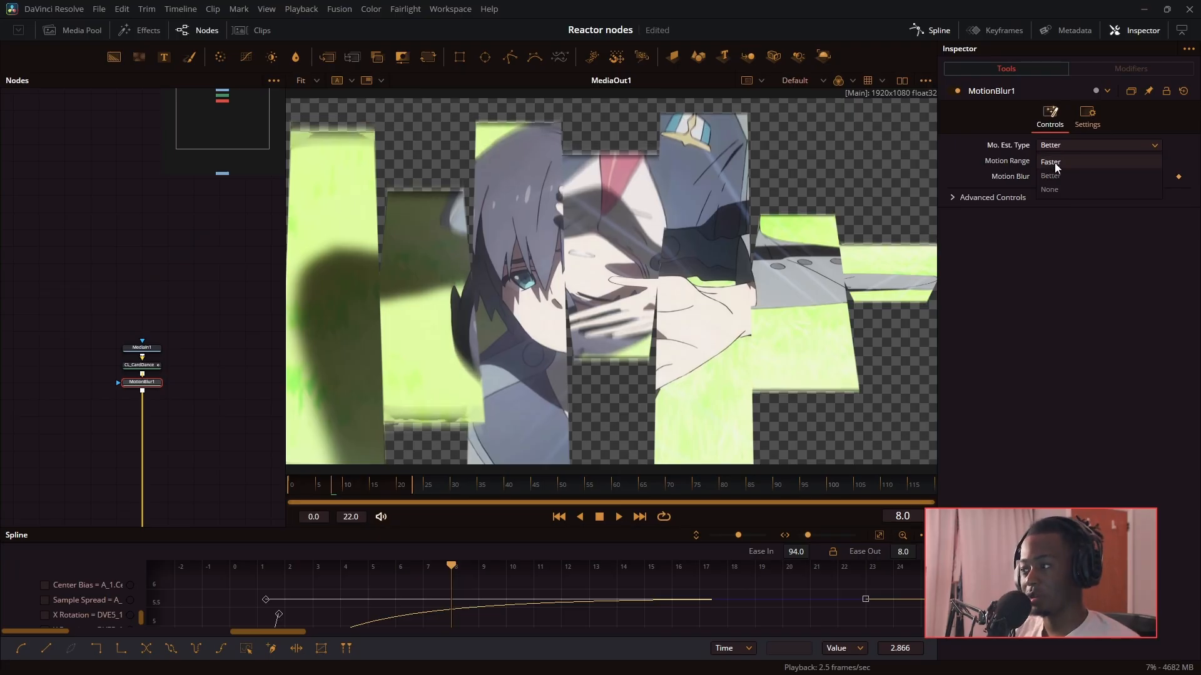